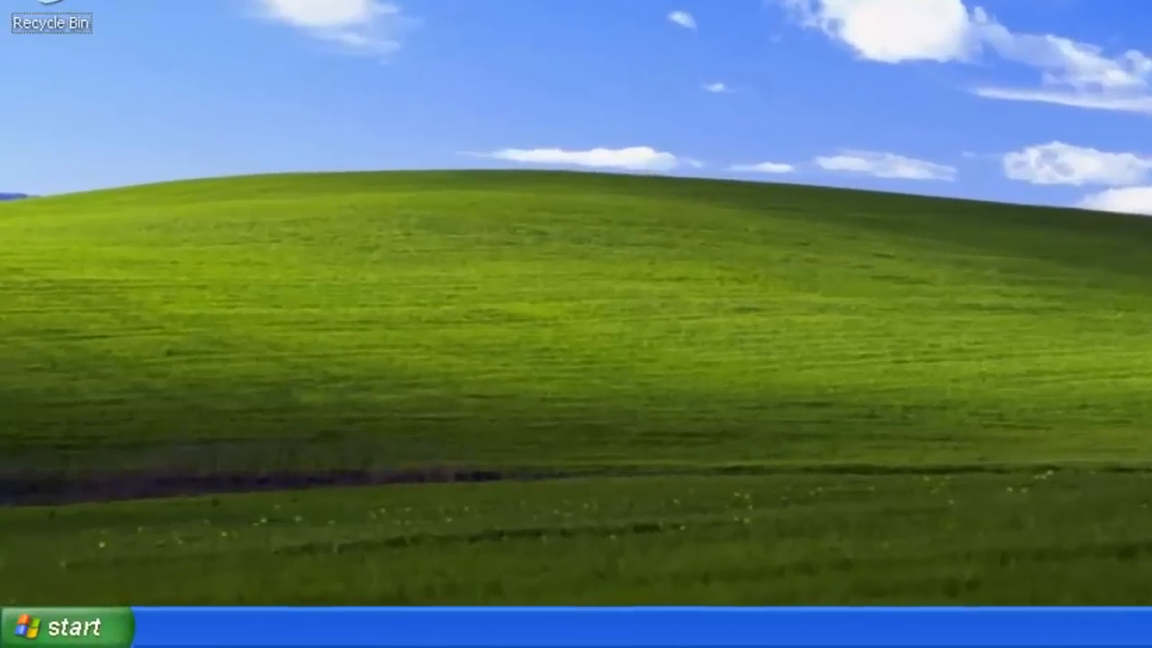
- Launch the Registry Editor by running regedit from the Start menu's Run box
click(54, 625)
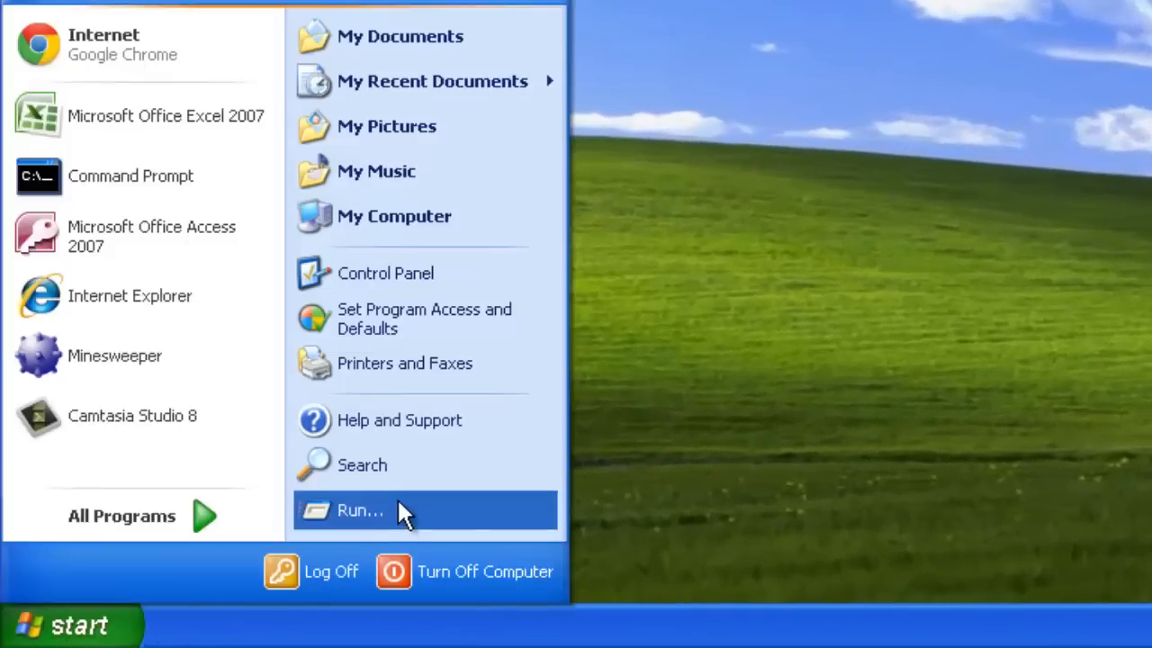
click(360, 512)
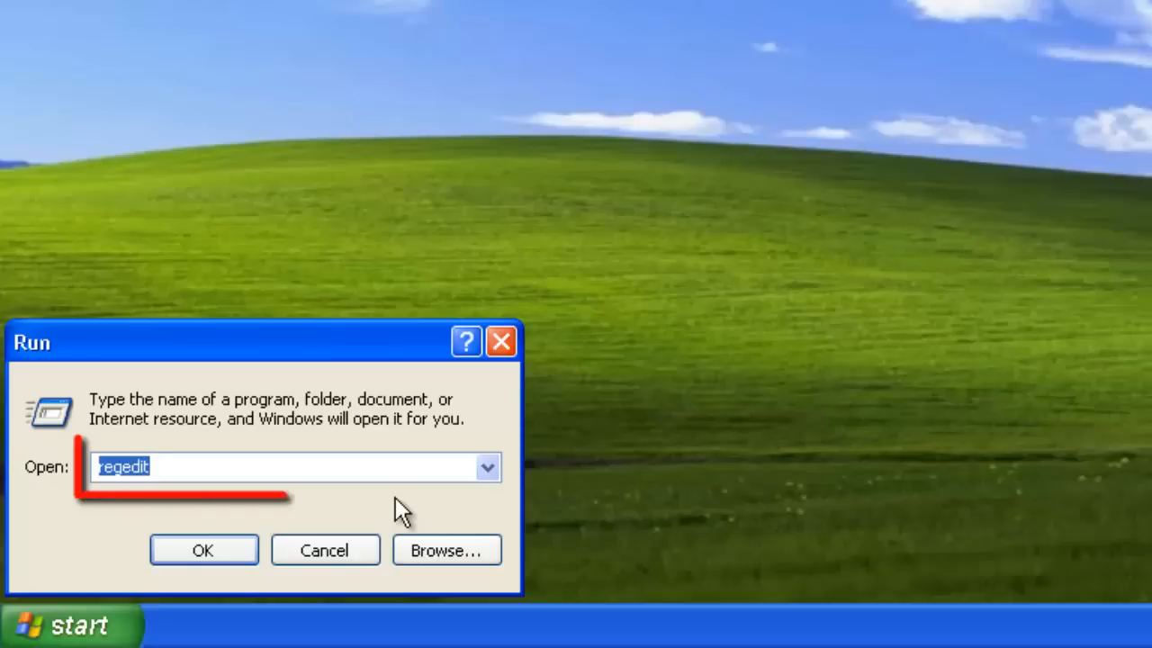
text(re)
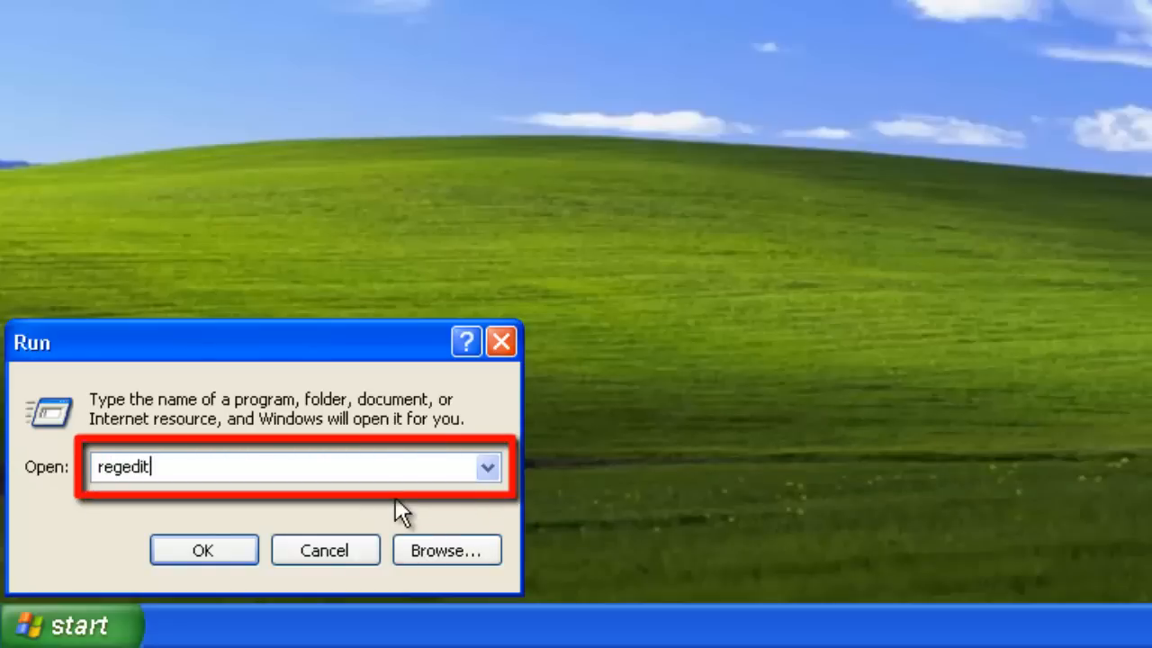
click(201, 550)
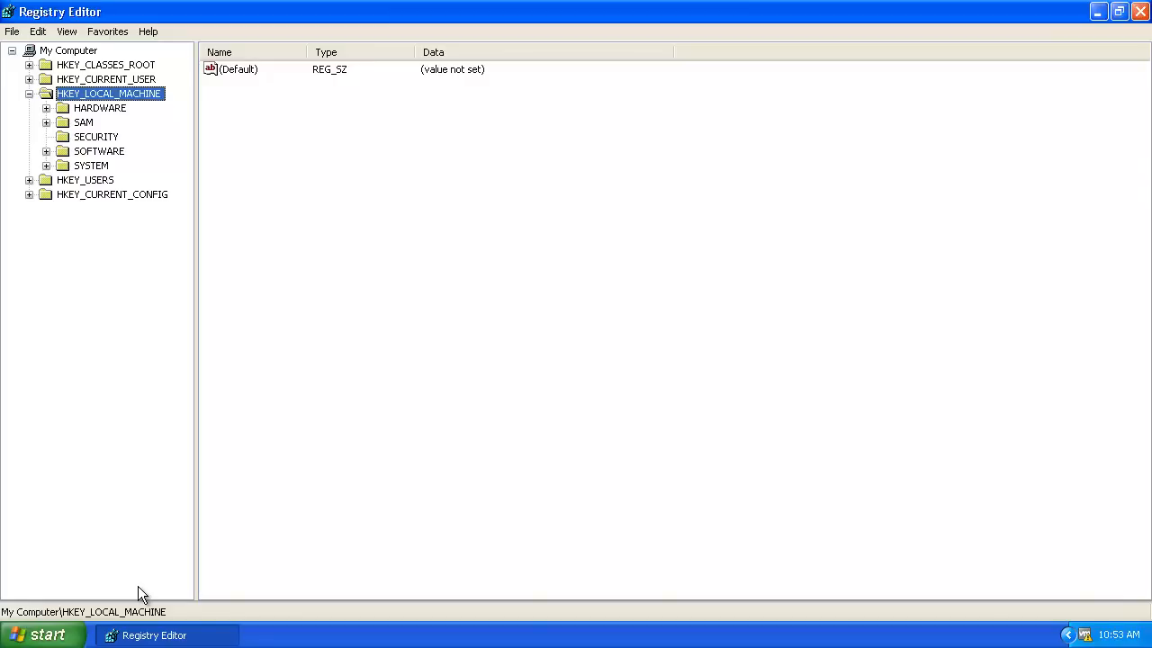
mouse_move(140, 97)
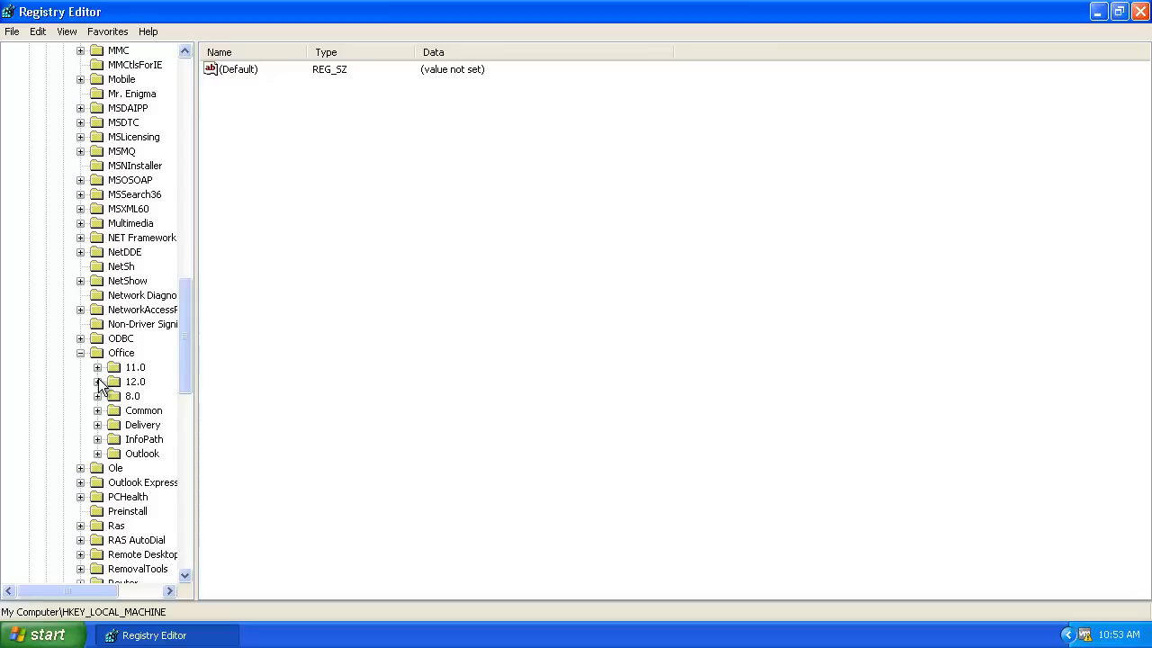
- Navigate to the Office 12.0 Registration {90120000-...} subkey under HKEY_LOCAL_MACHINE\SOFTWARE\Microsoft
click(98, 382)
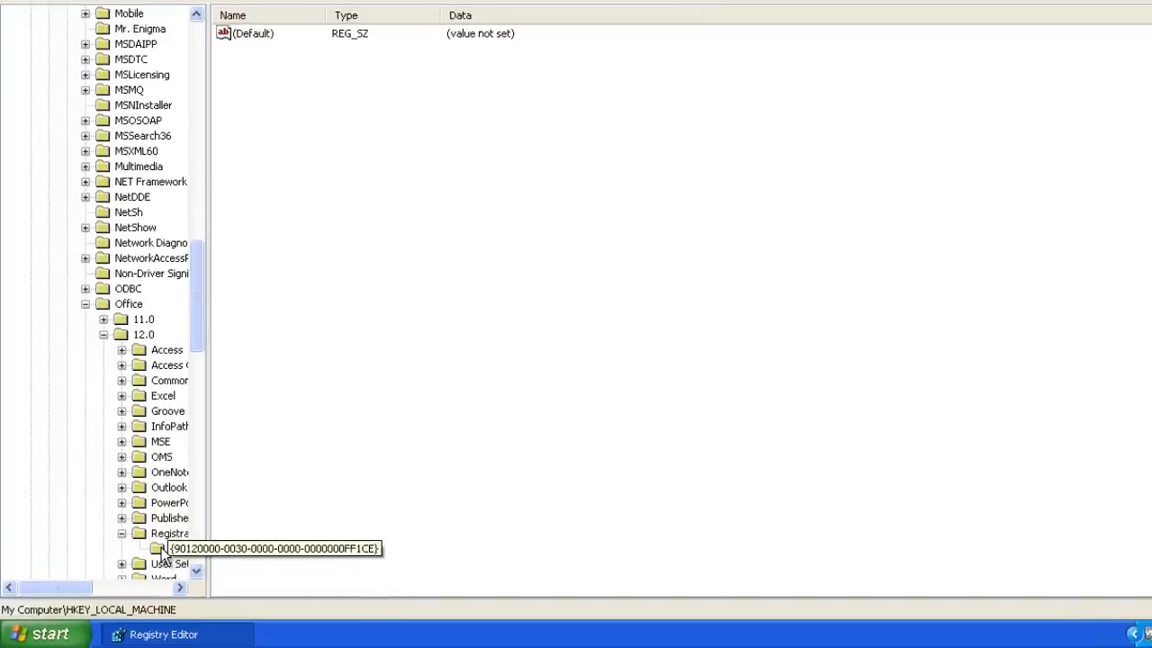
click(274, 547)
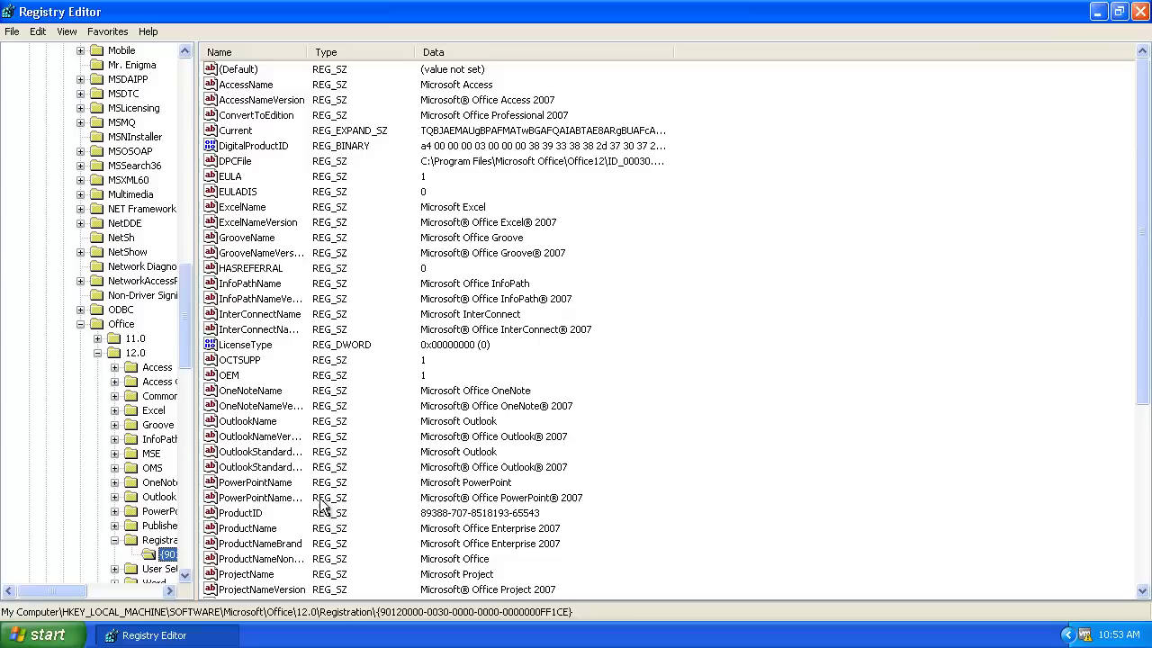
mouse_move(340, 153)
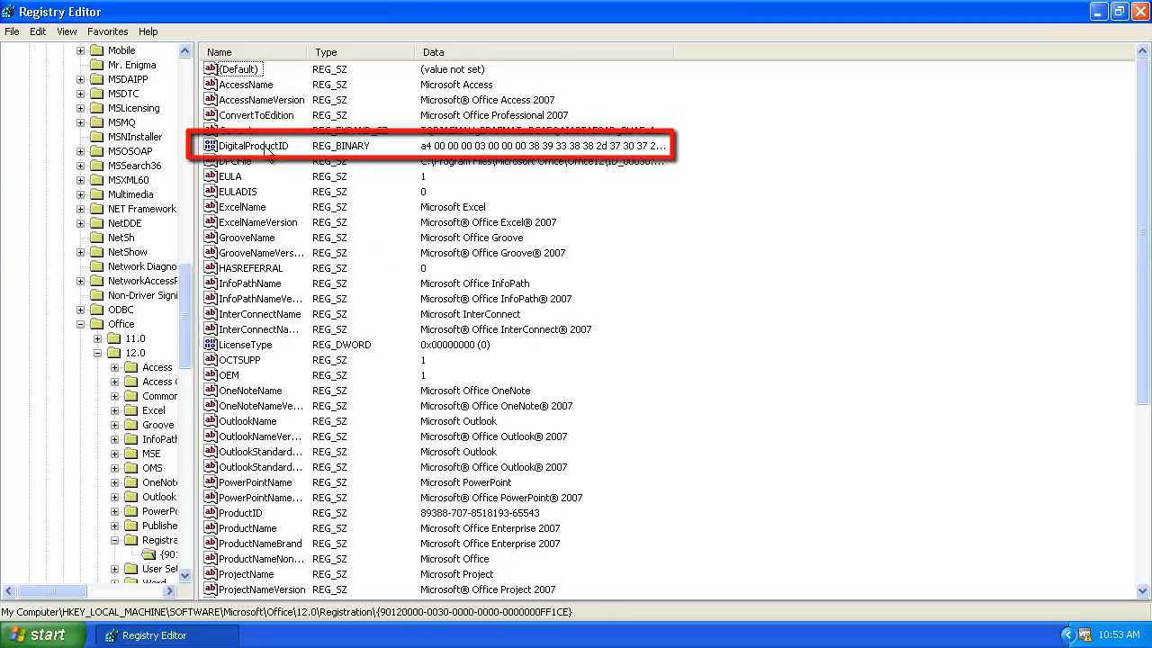
- Bring up the context actions for the DigitalProductID value to delete it
right_click(255, 144)
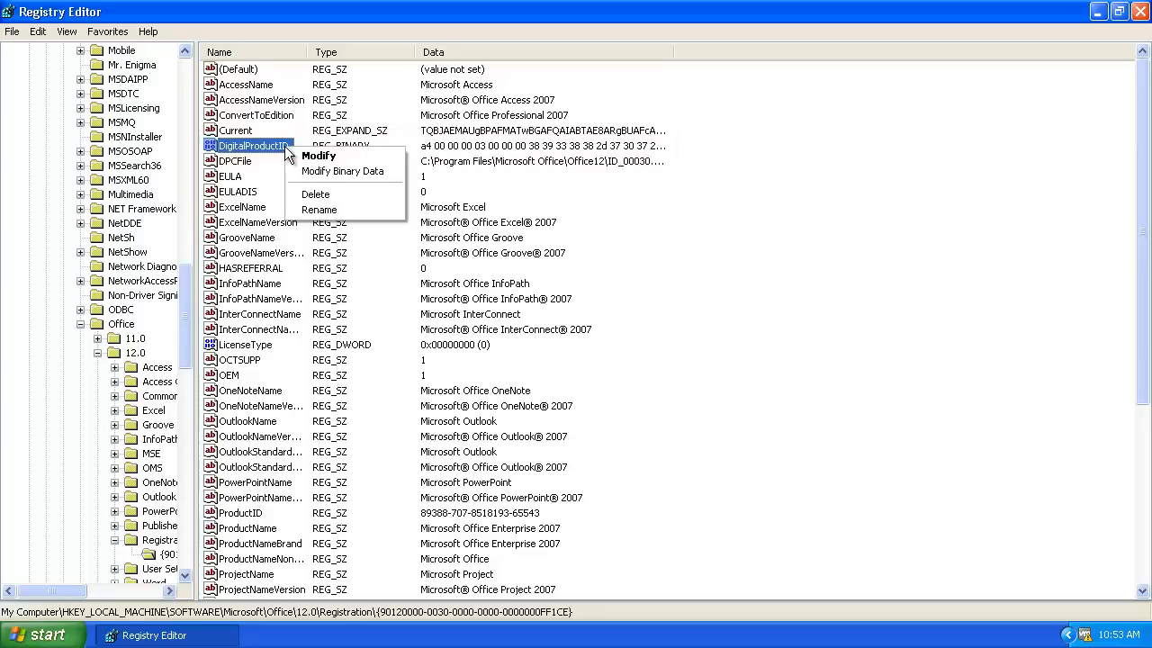
mouse_move(317, 194)
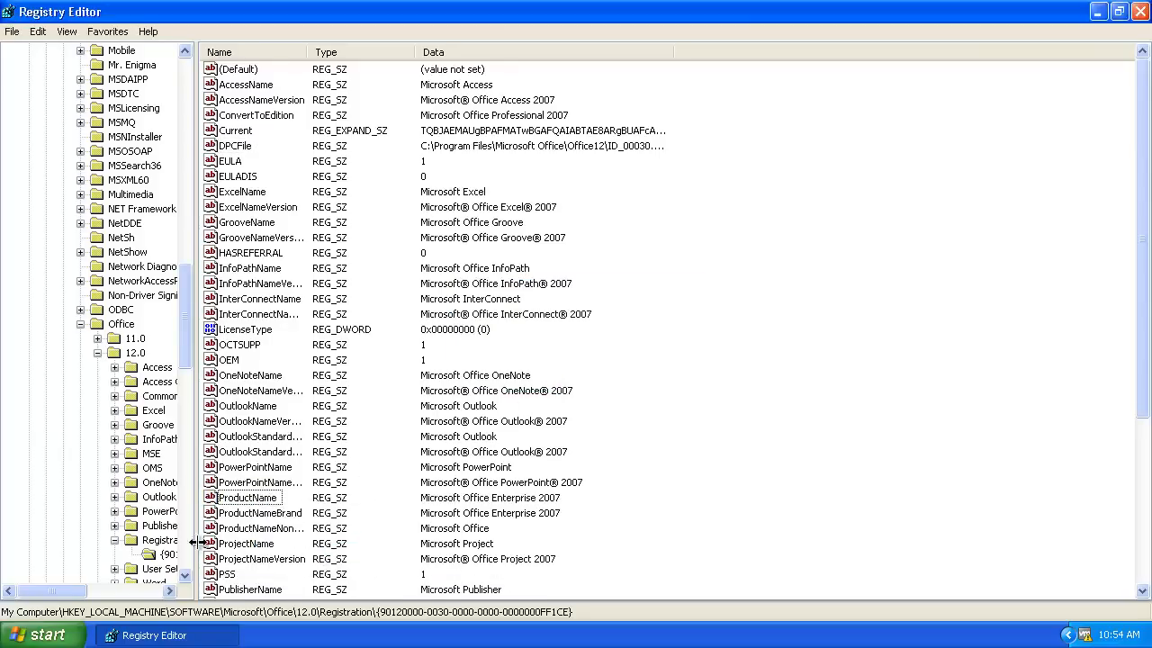
- Launch Excel 2007 from the Start menu and focus the empty product key field
click(40, 634)
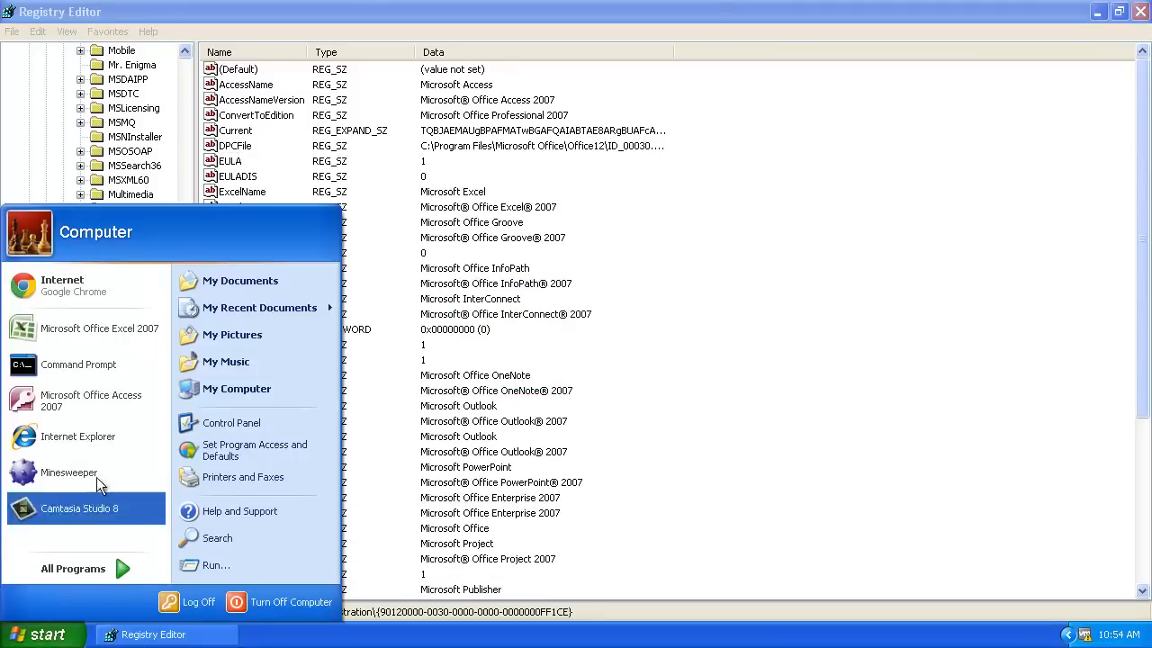
mouse_move(99, 328)
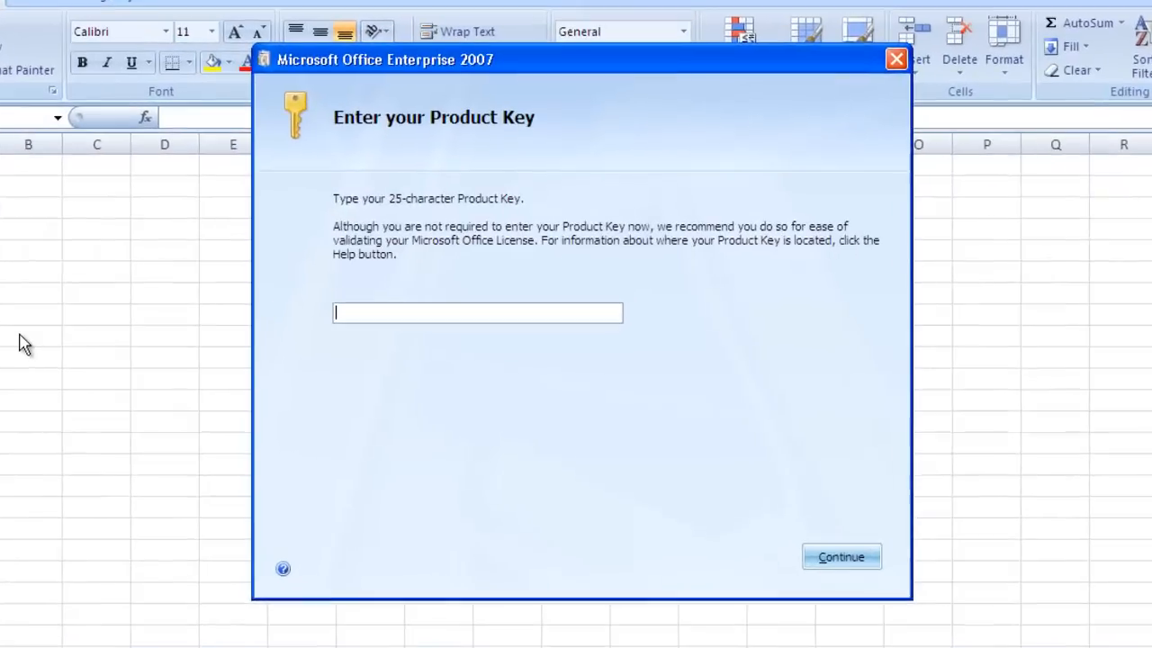
click(477, 313)
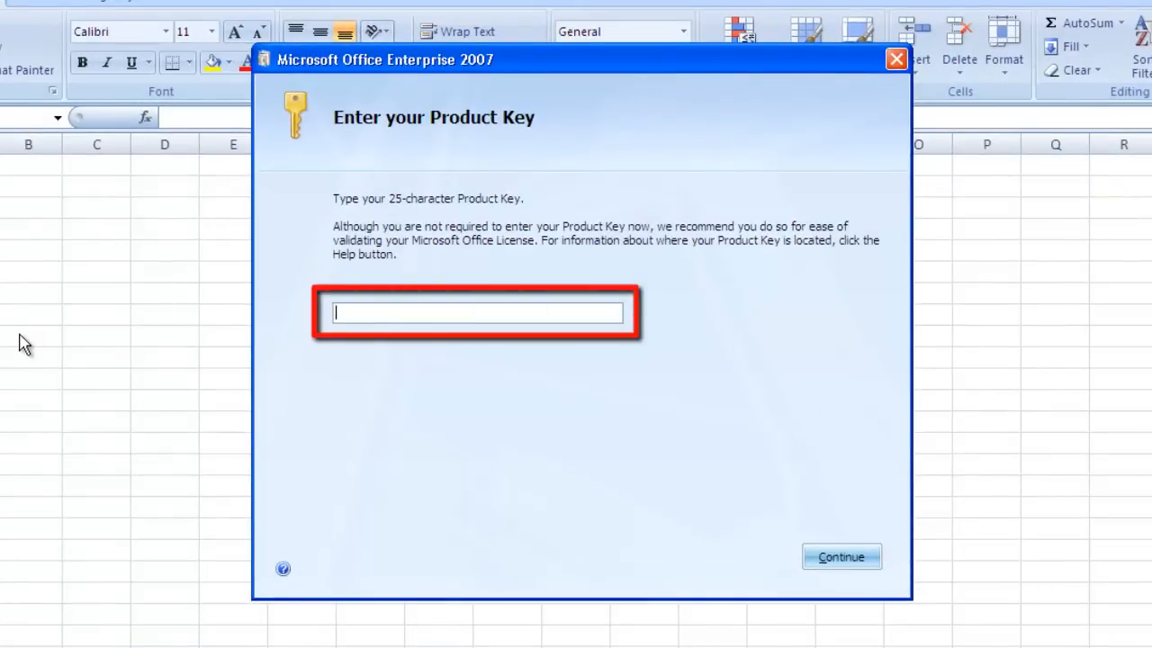